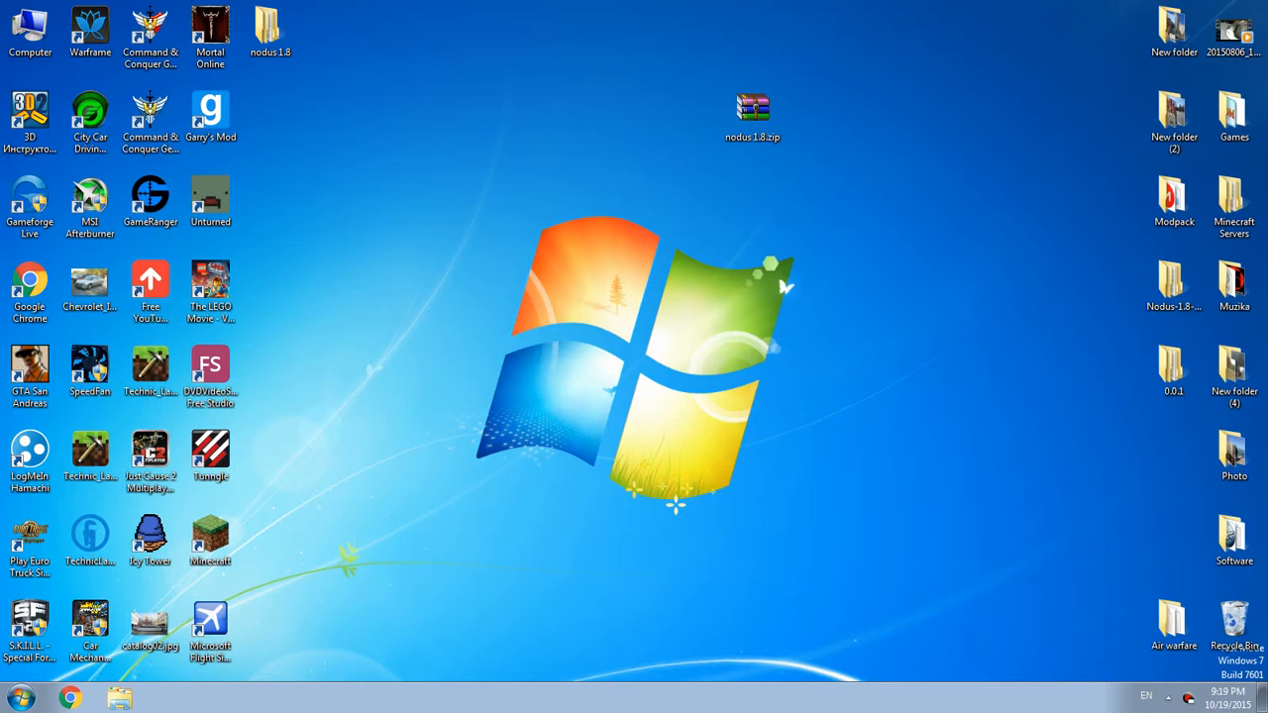
Step: Extract the nodus 1.8.zip archive on the desktop into its own 'nodus 1.8' folder
click(752, 108)
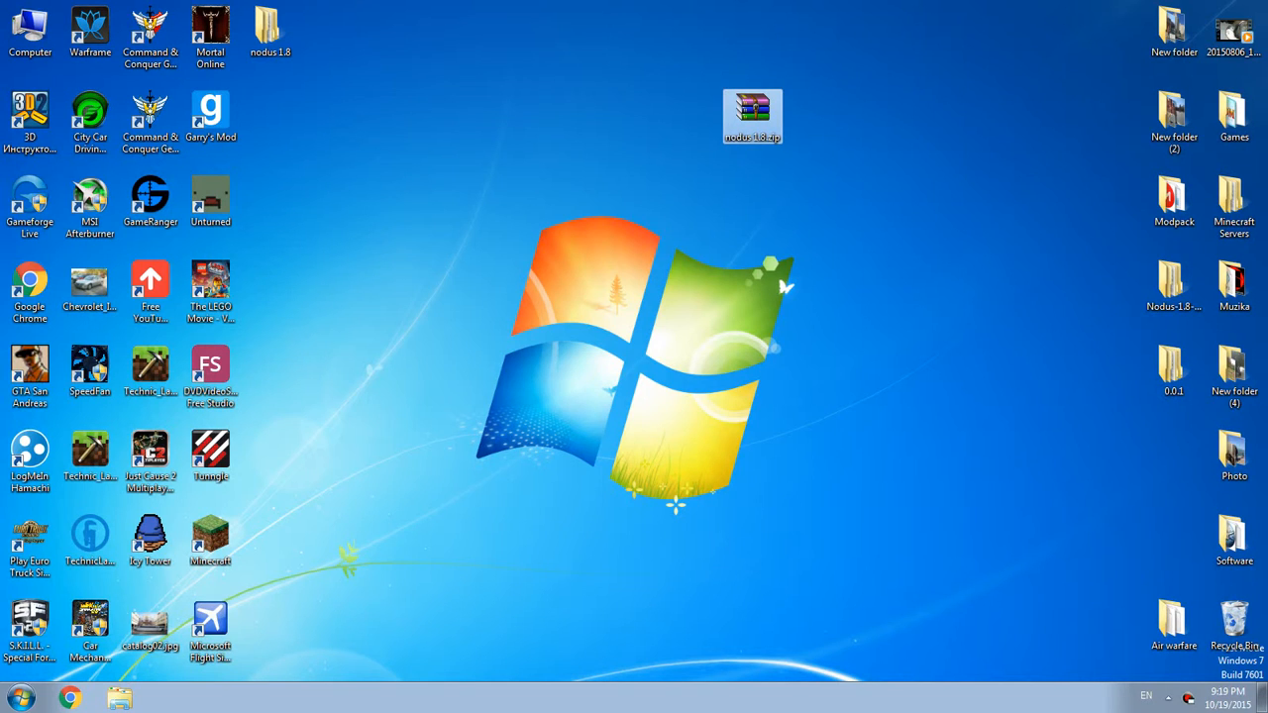
right_click(752, 117)
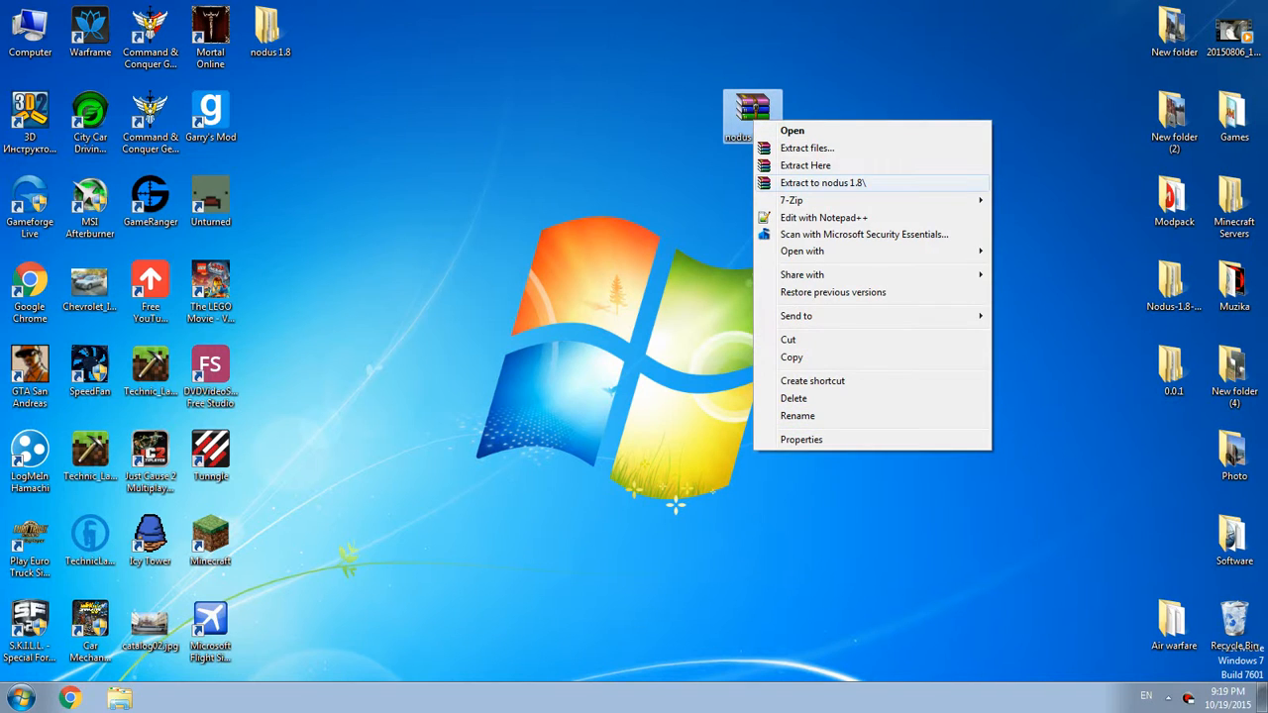
click(806, 165)
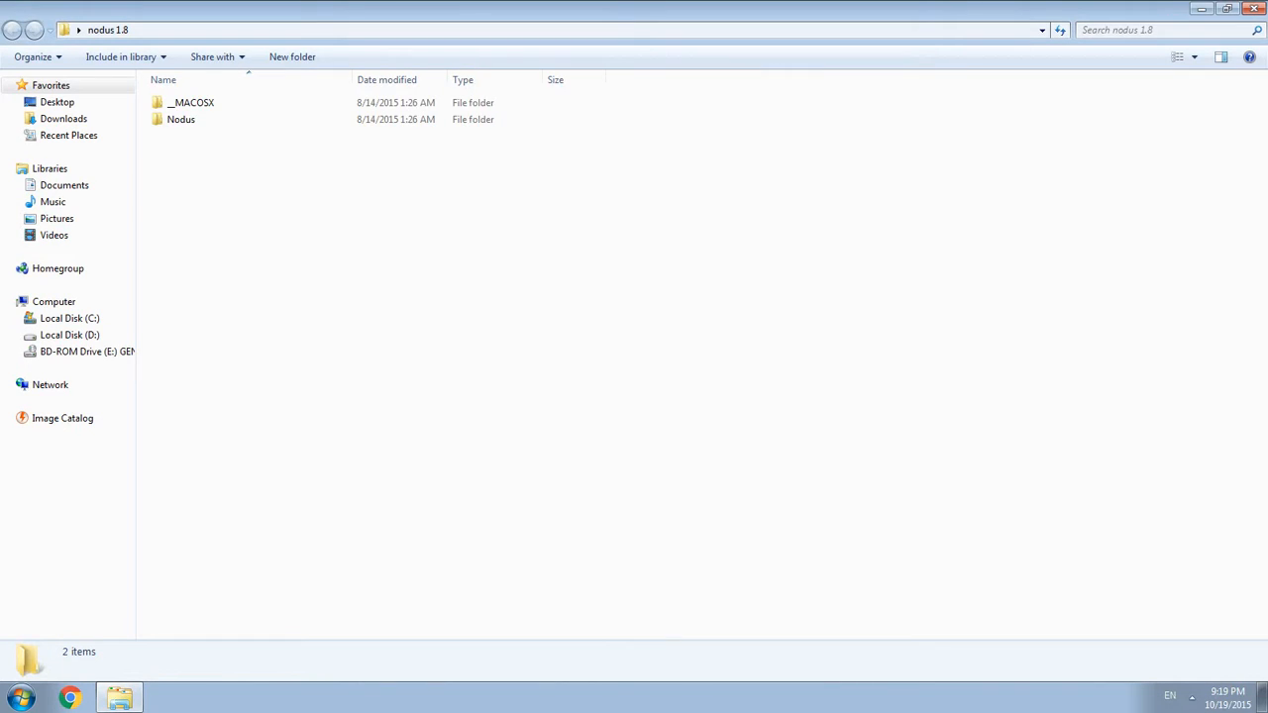
Step: Select the __MACOSX and Nodus folders, then bring up the Start menu
key(ctrl+a)
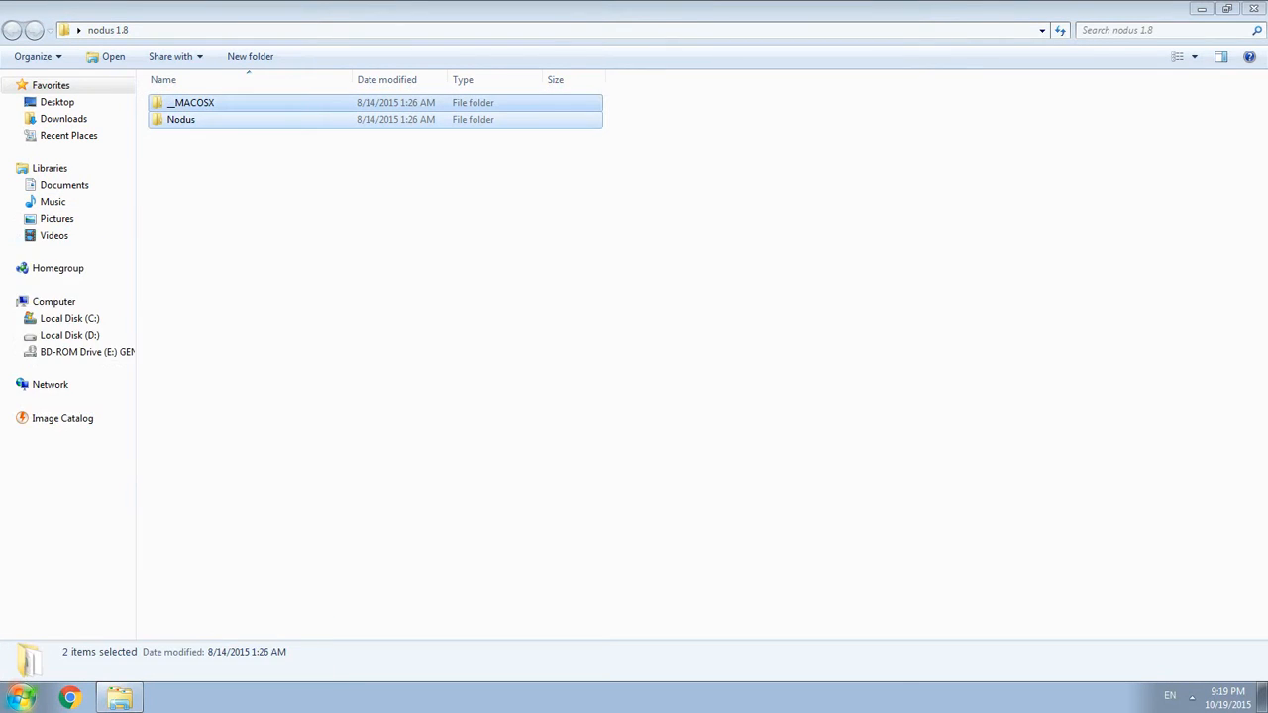
click(18, 699)
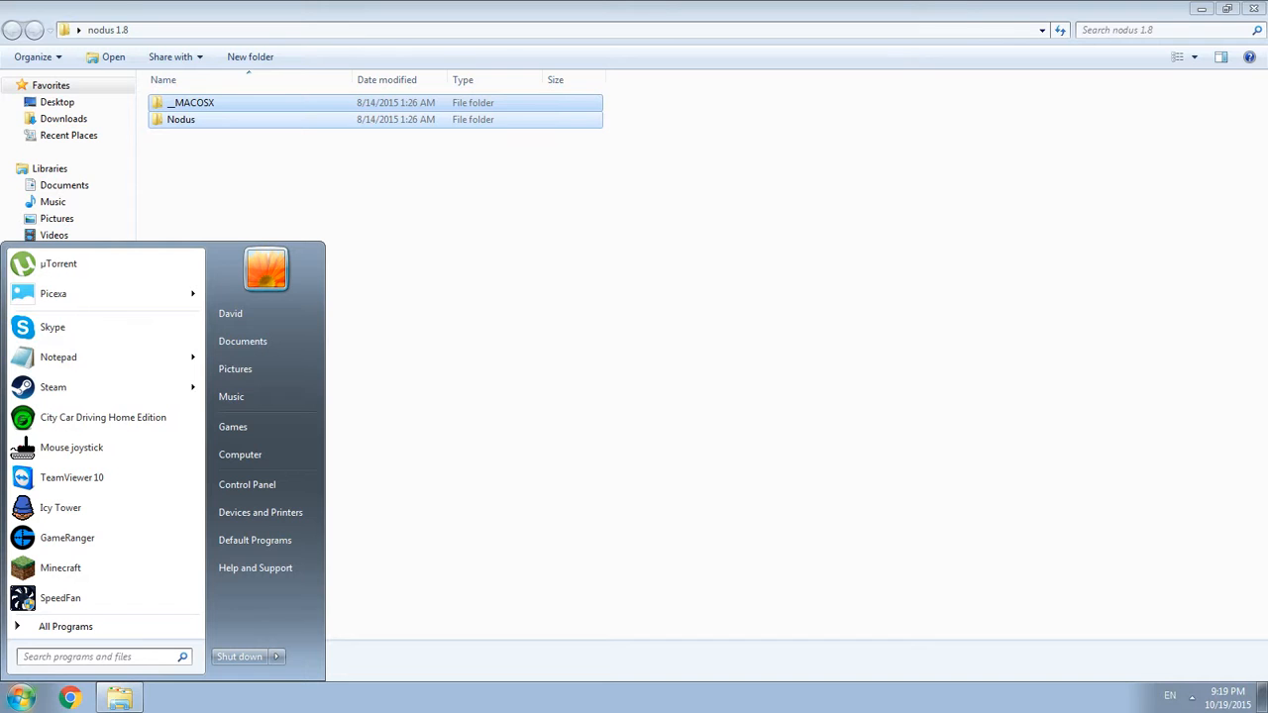
Step: Search %appdata and open the Roaming .minecraft folder holding Nodus
text(%appdata)
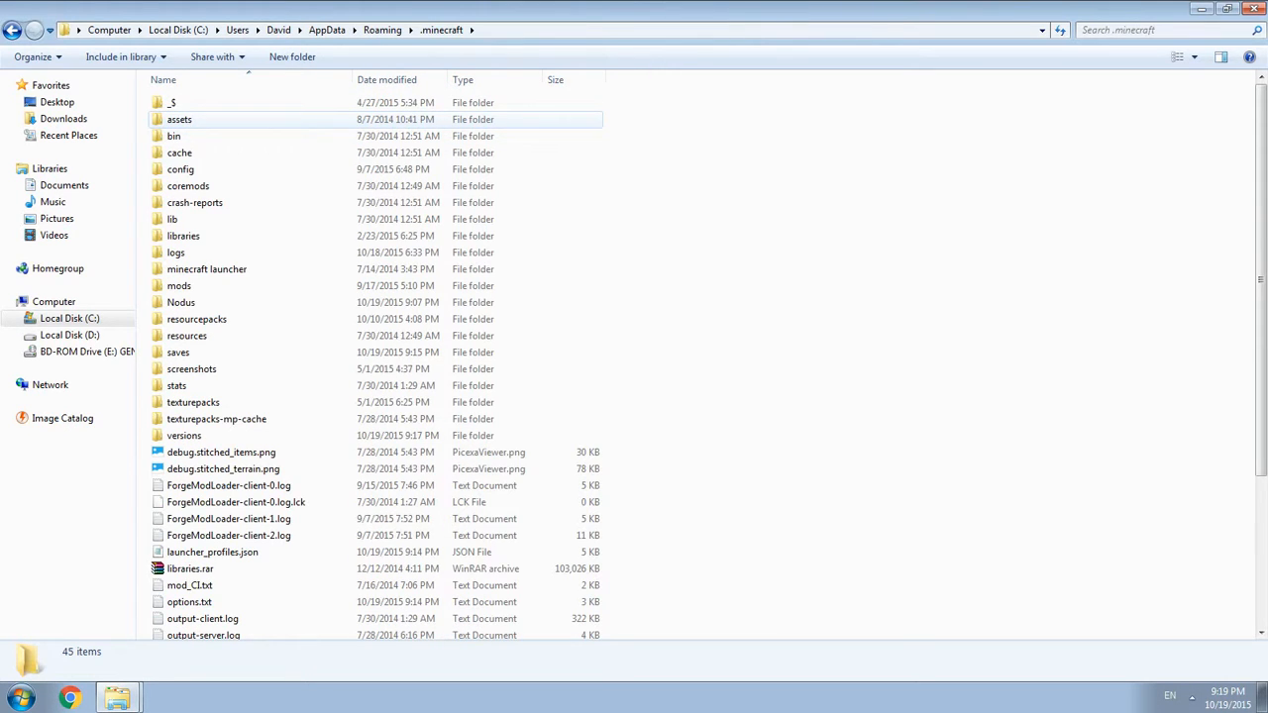
double_click(184, 435)
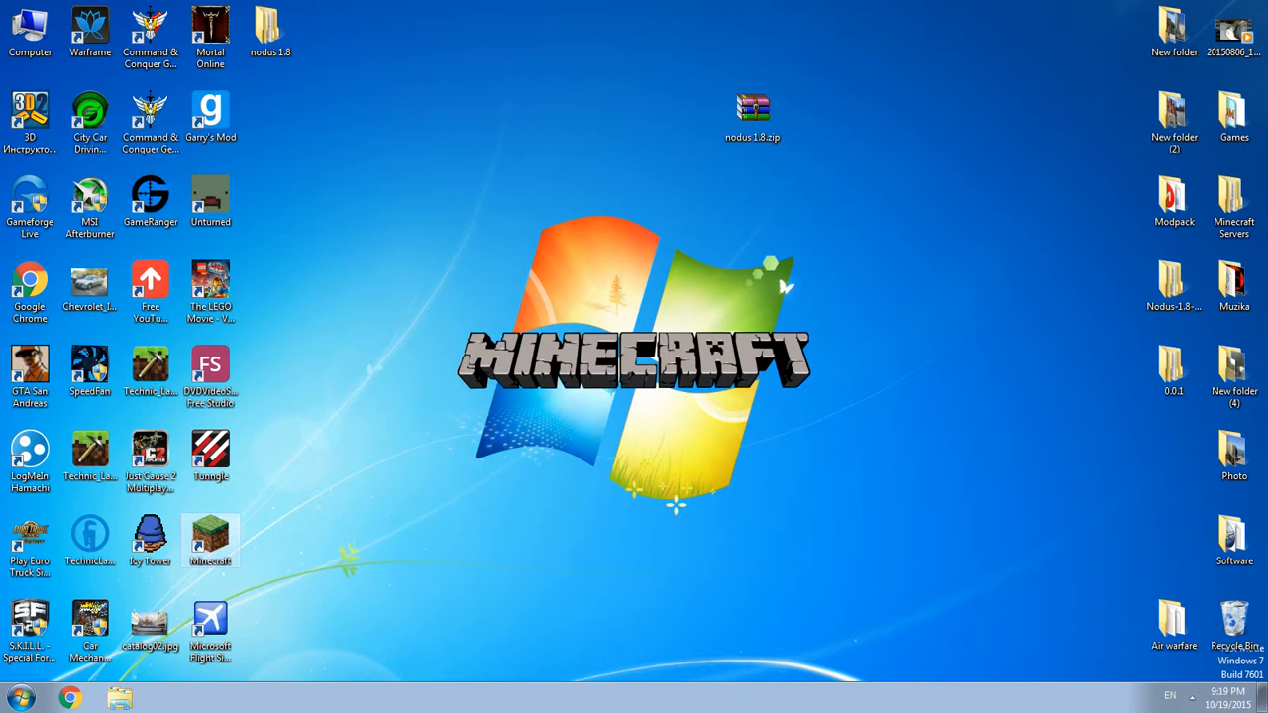
Step: Start the TeamExtreme launcher and play the nodus profile on the 'release Nodus' version
double_click(210, 532)
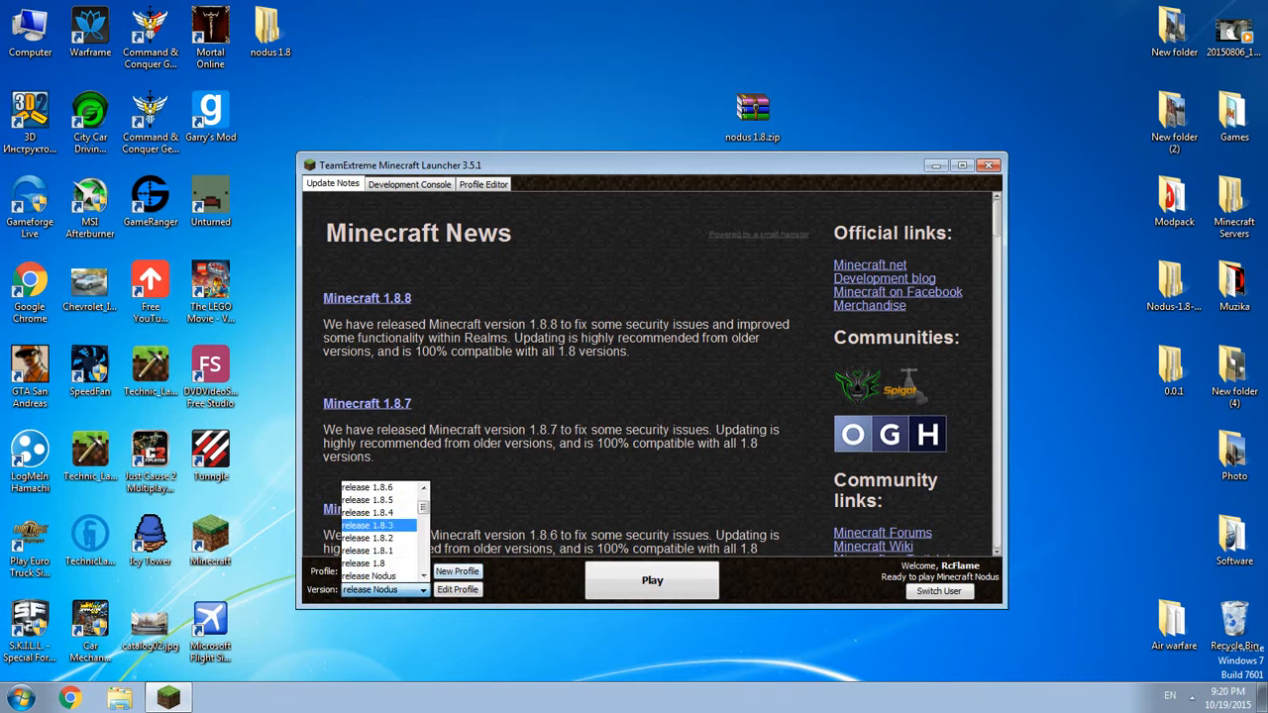
scroll(down, 3)
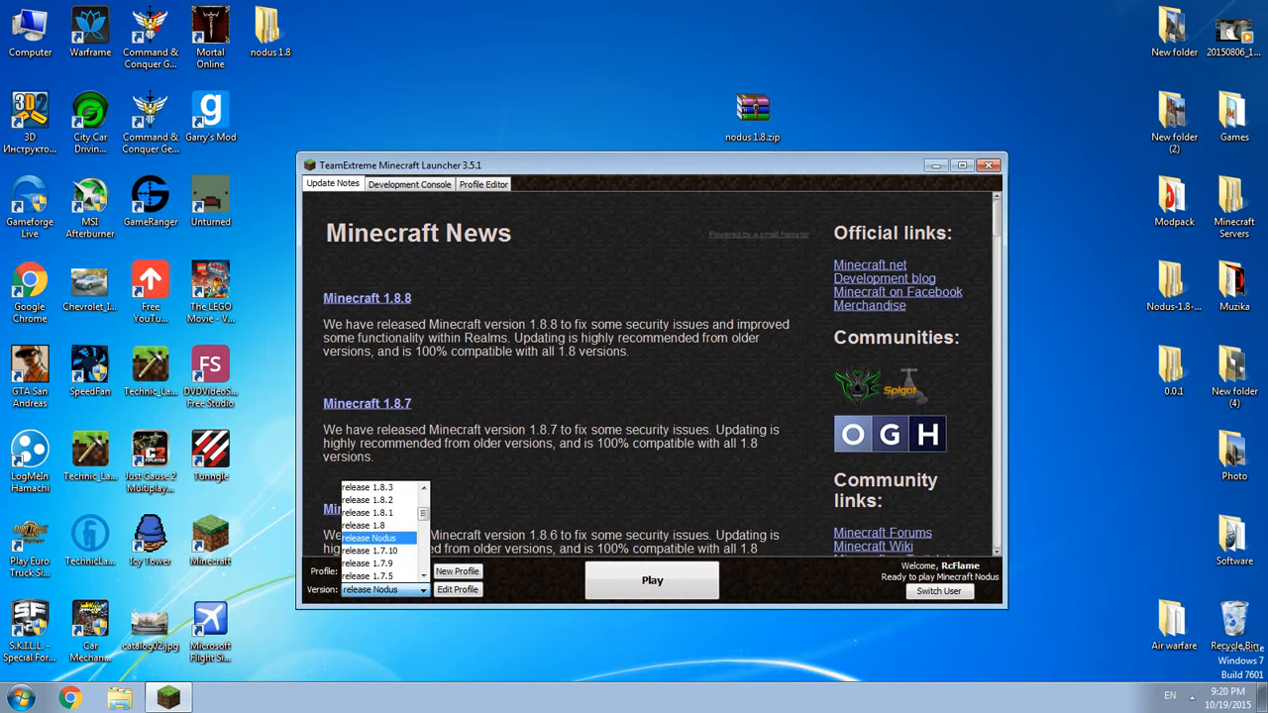
click(369, 538)
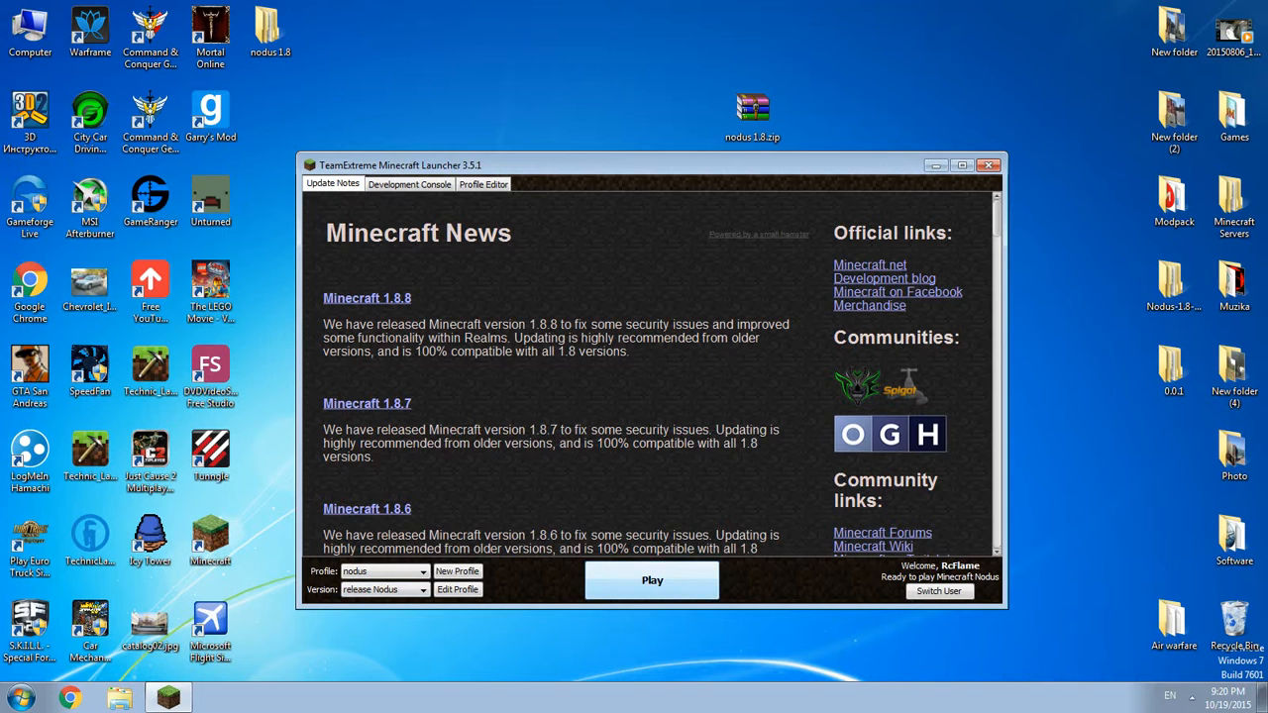
click(652, 580)
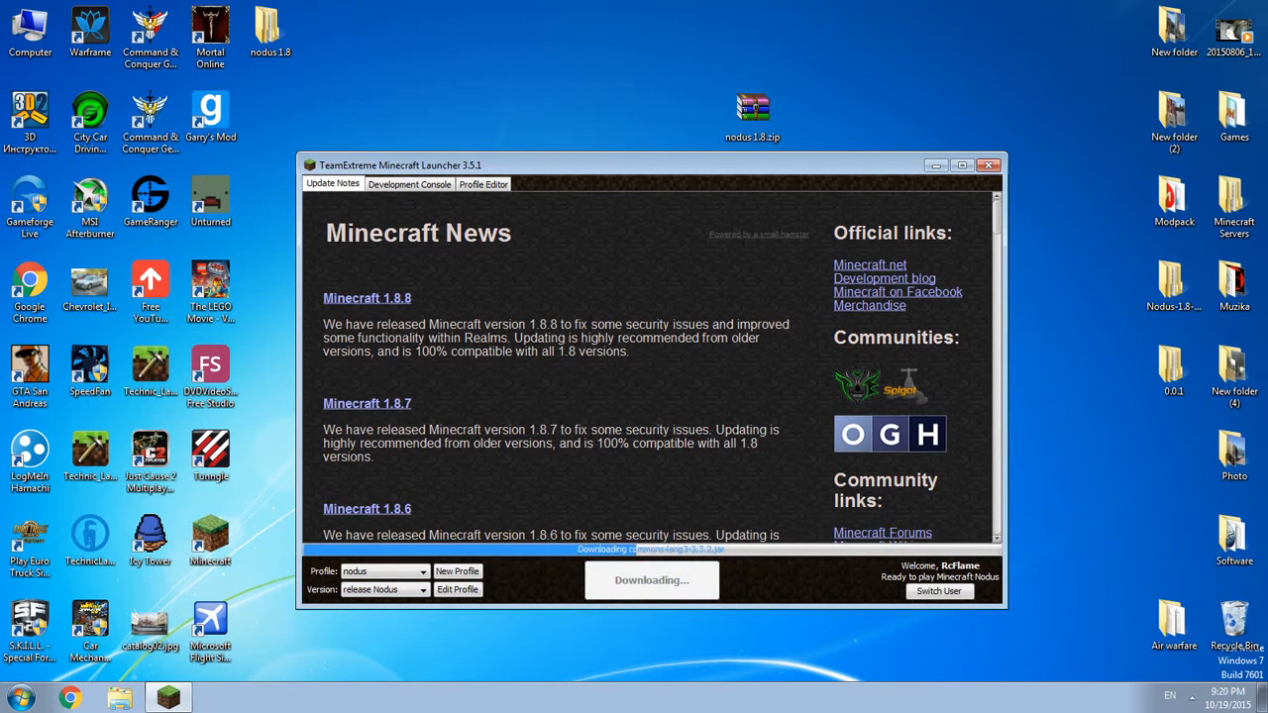
click(988, 165)
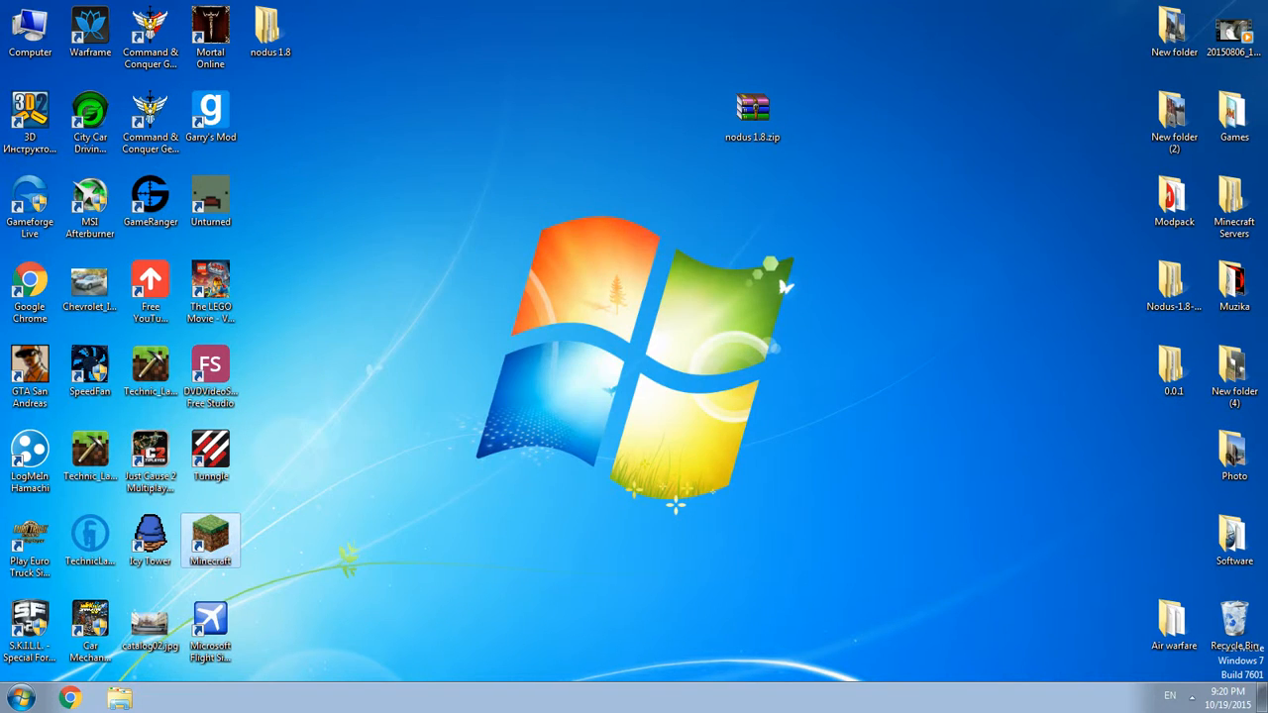
Step: Maximize the Nodus 1.8 game window and show the Singleplayer world list
double_click(211, 535)
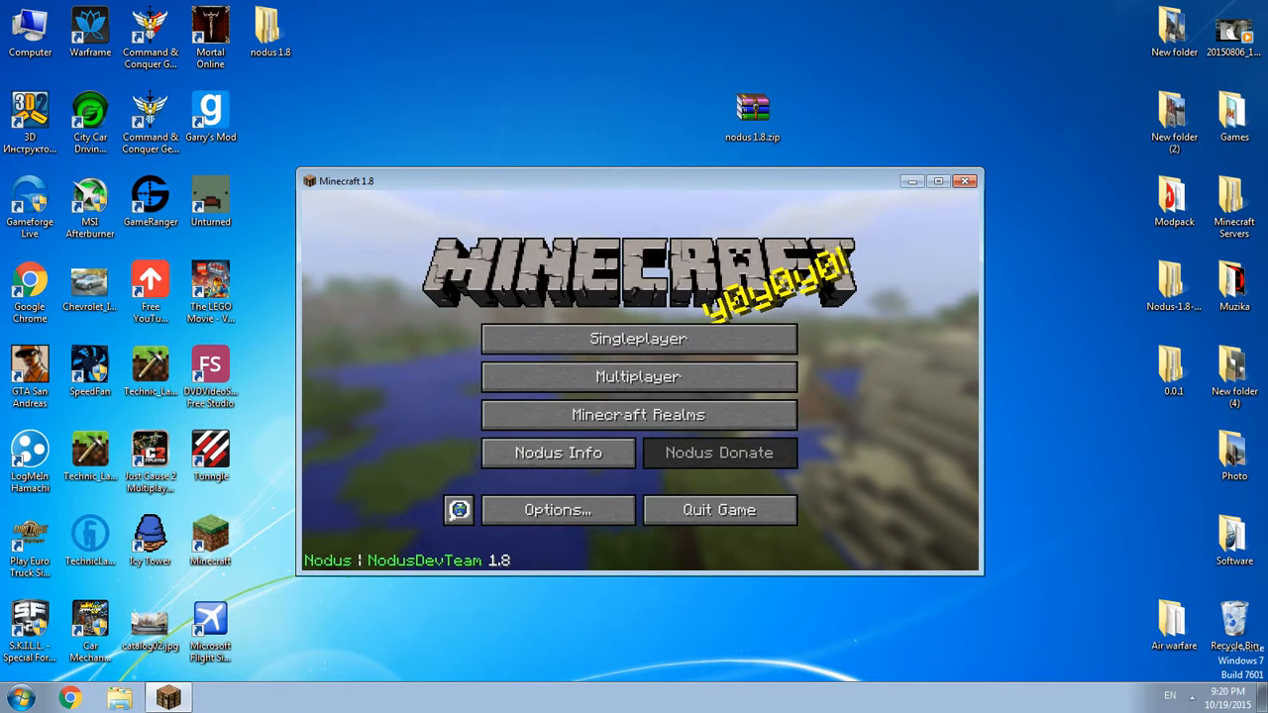
click(937, 181)
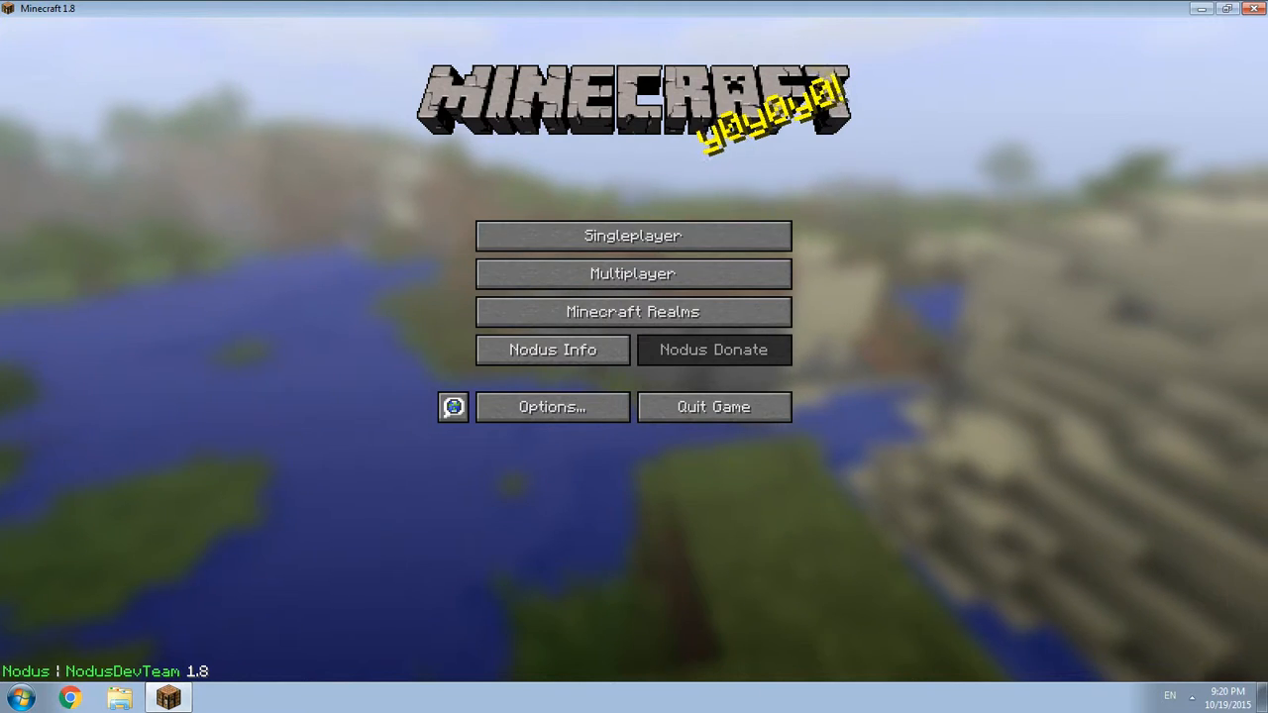
click(632, 235)
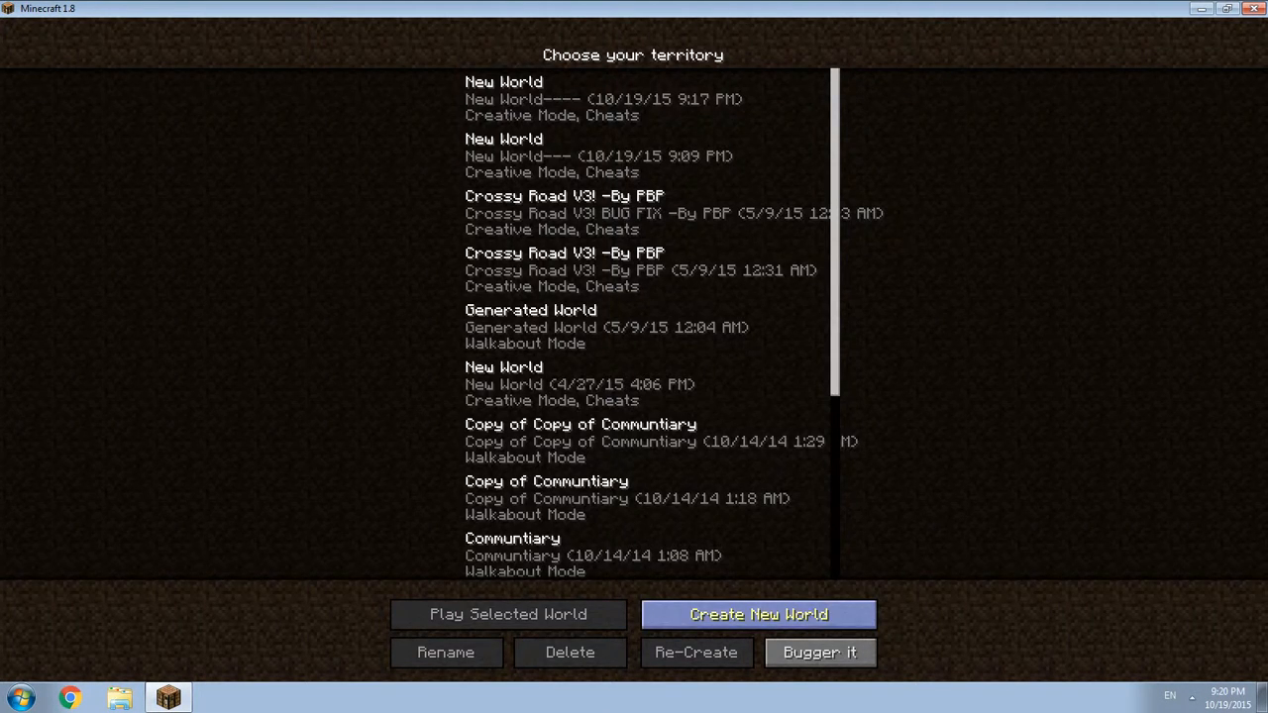
Step: Create a new world with the World Type set to Real flat
click(758, 614)
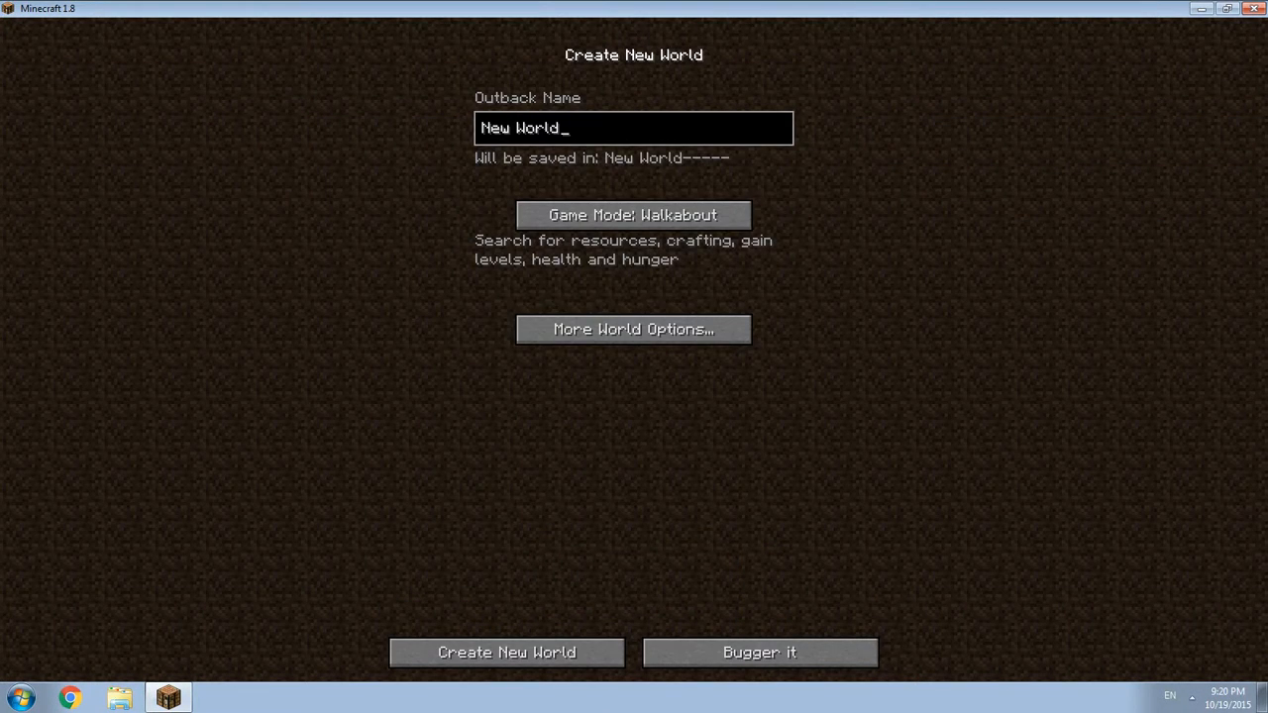
click(632, 329)
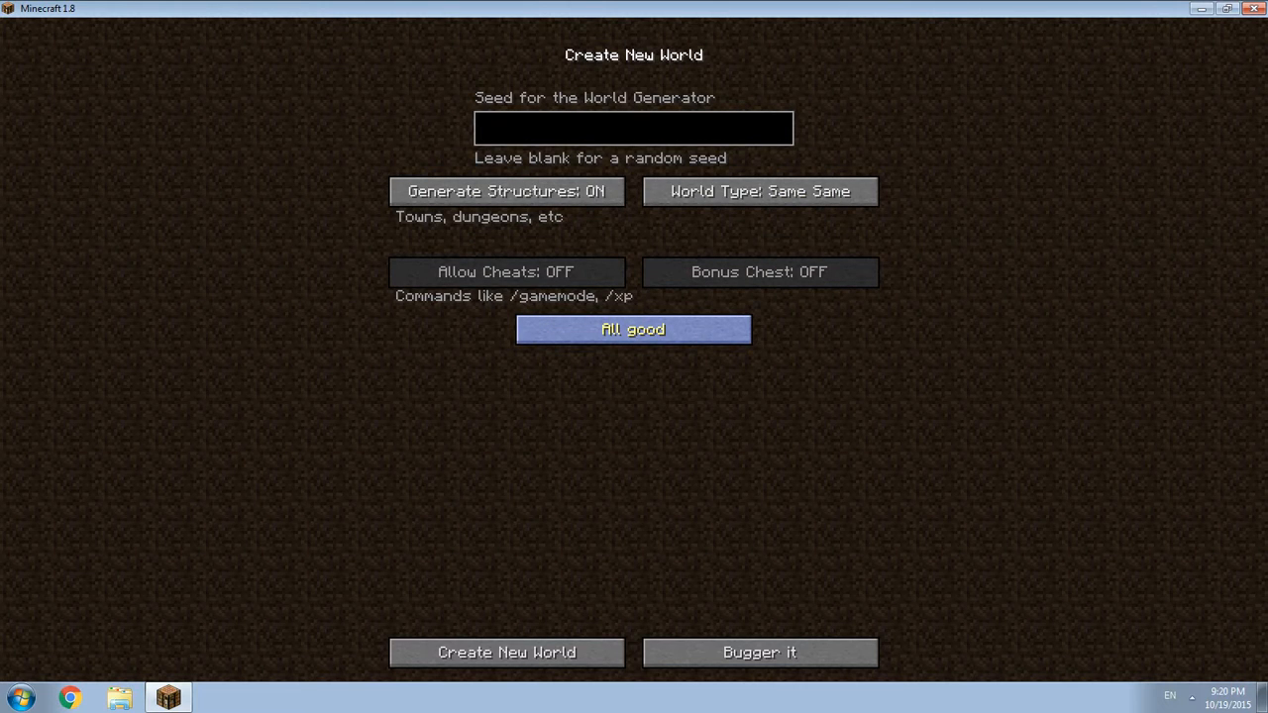
click(760, 191)
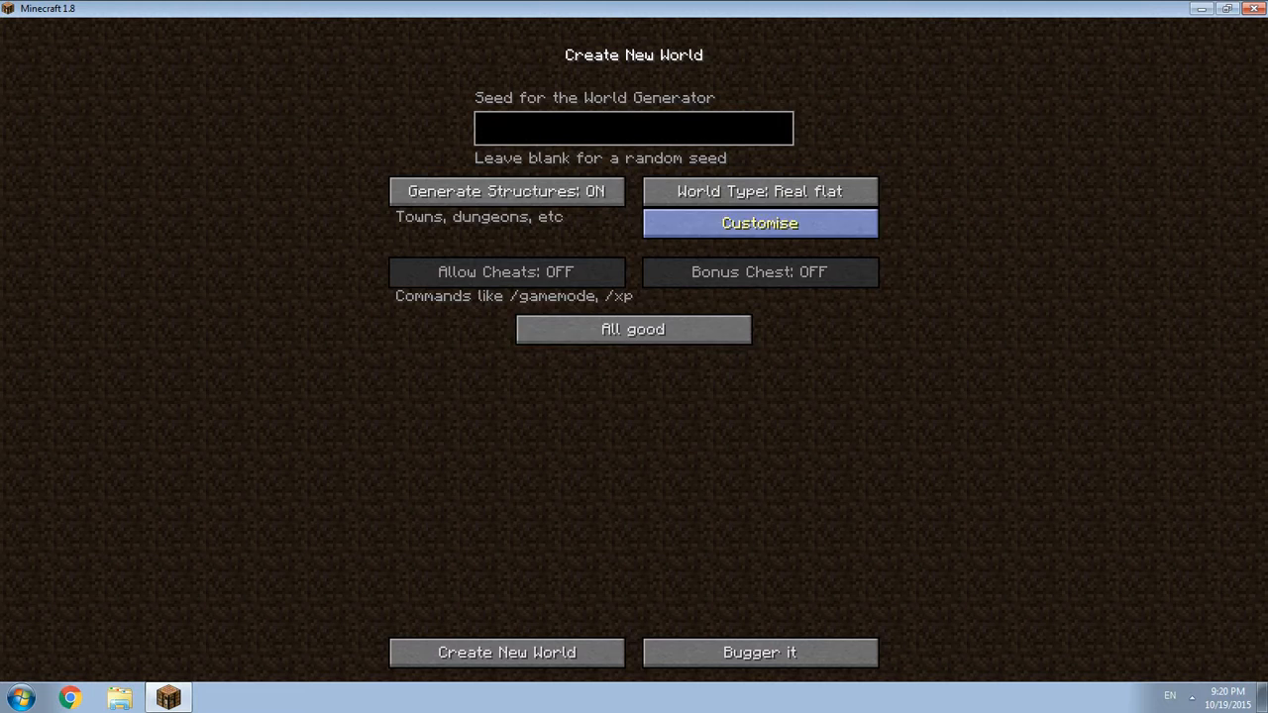
click(632, 328)
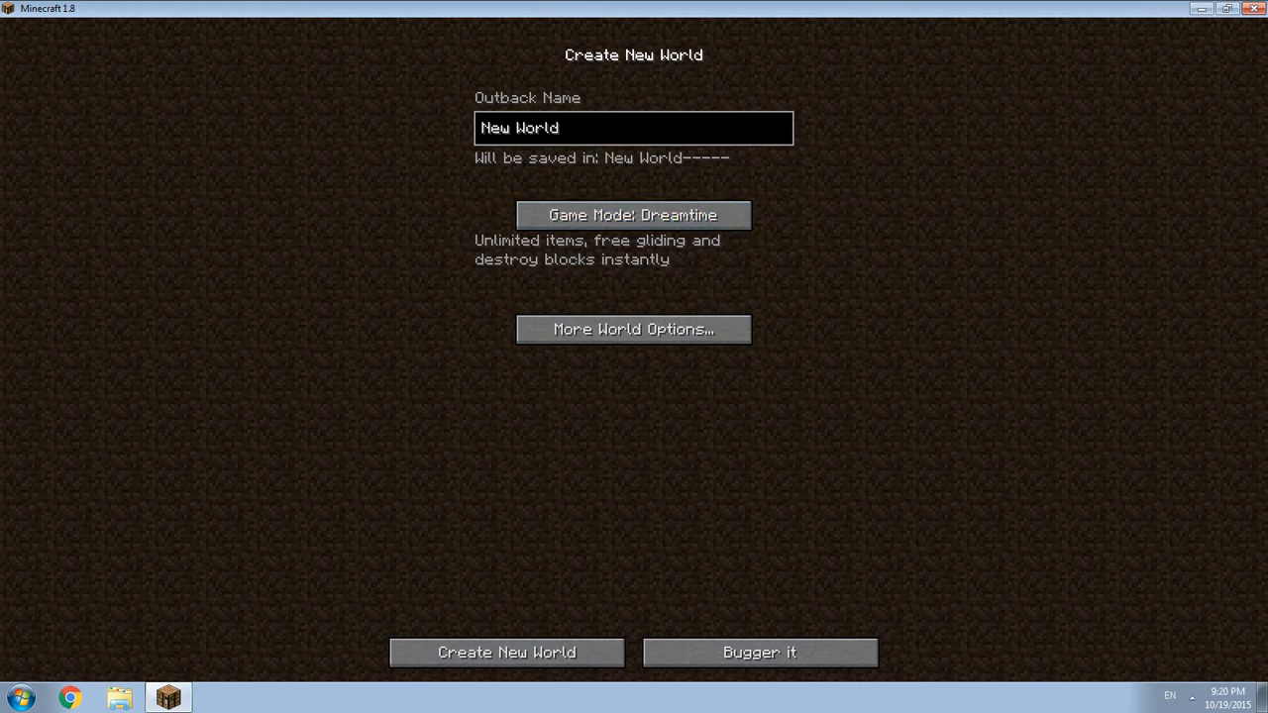
click(507, 652)
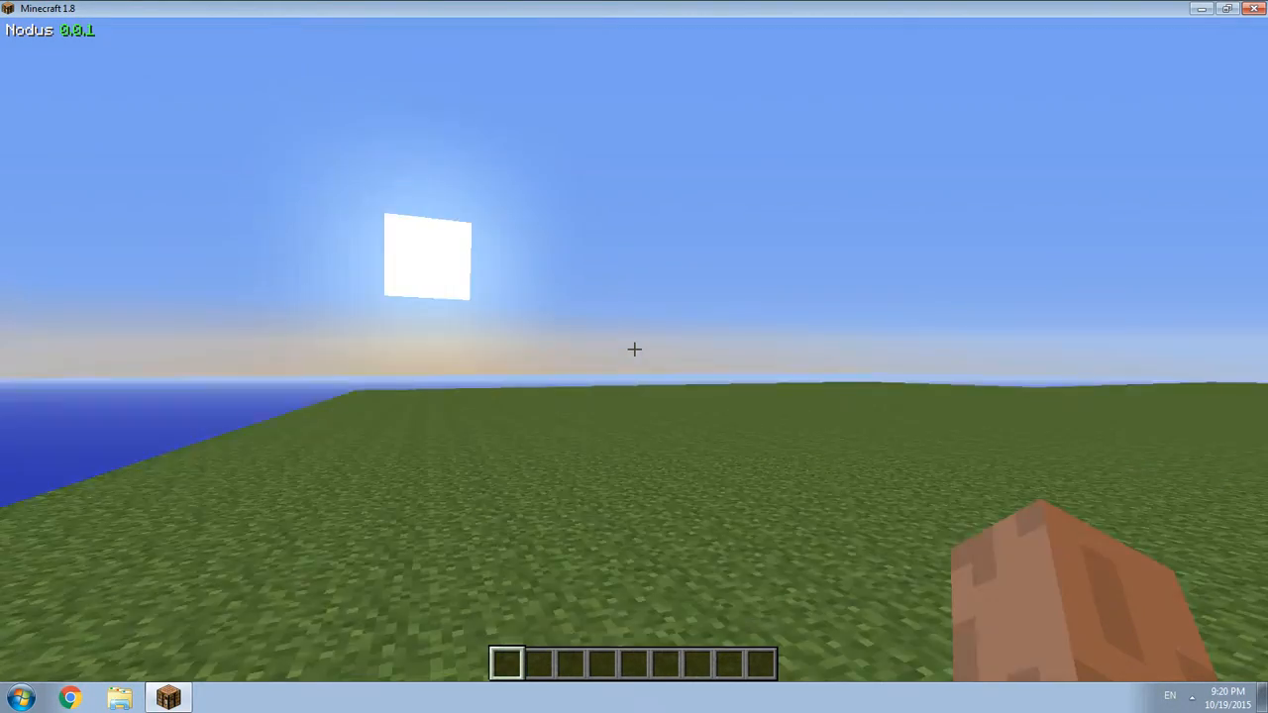
Step: Walk forward across the flat grassland toward the distant village
key(t)
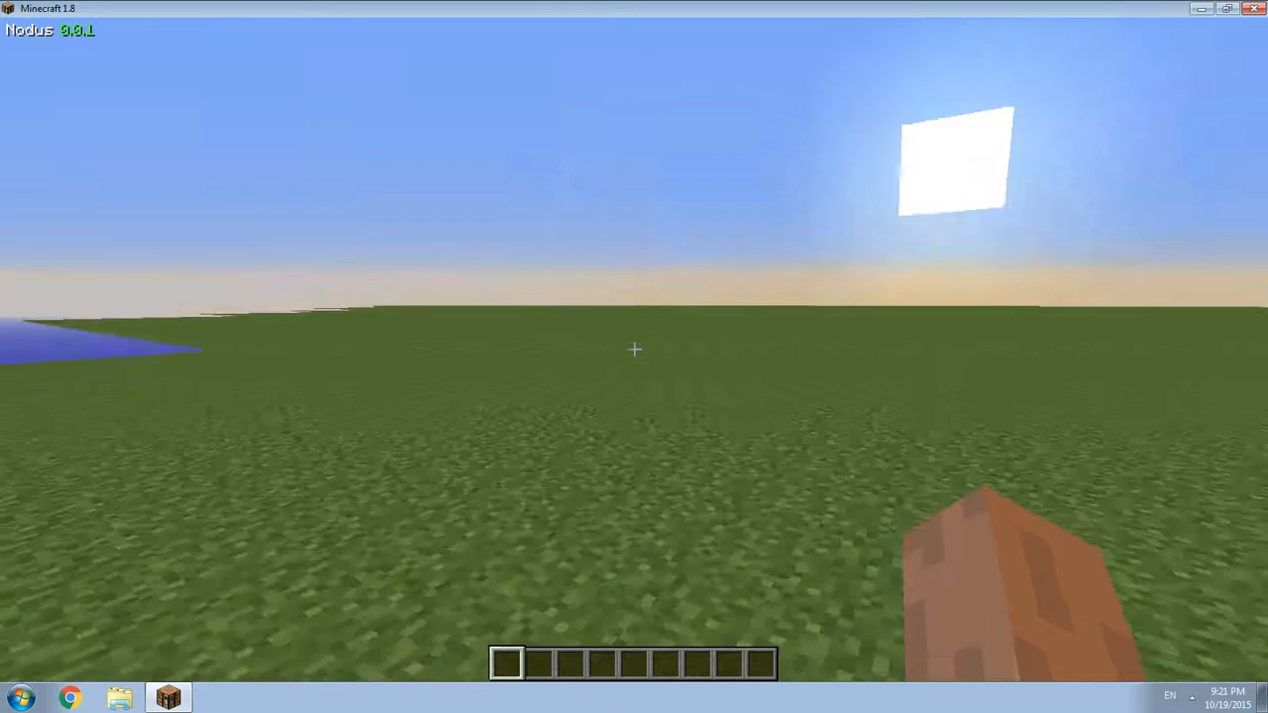
mouse_move(634, 357)
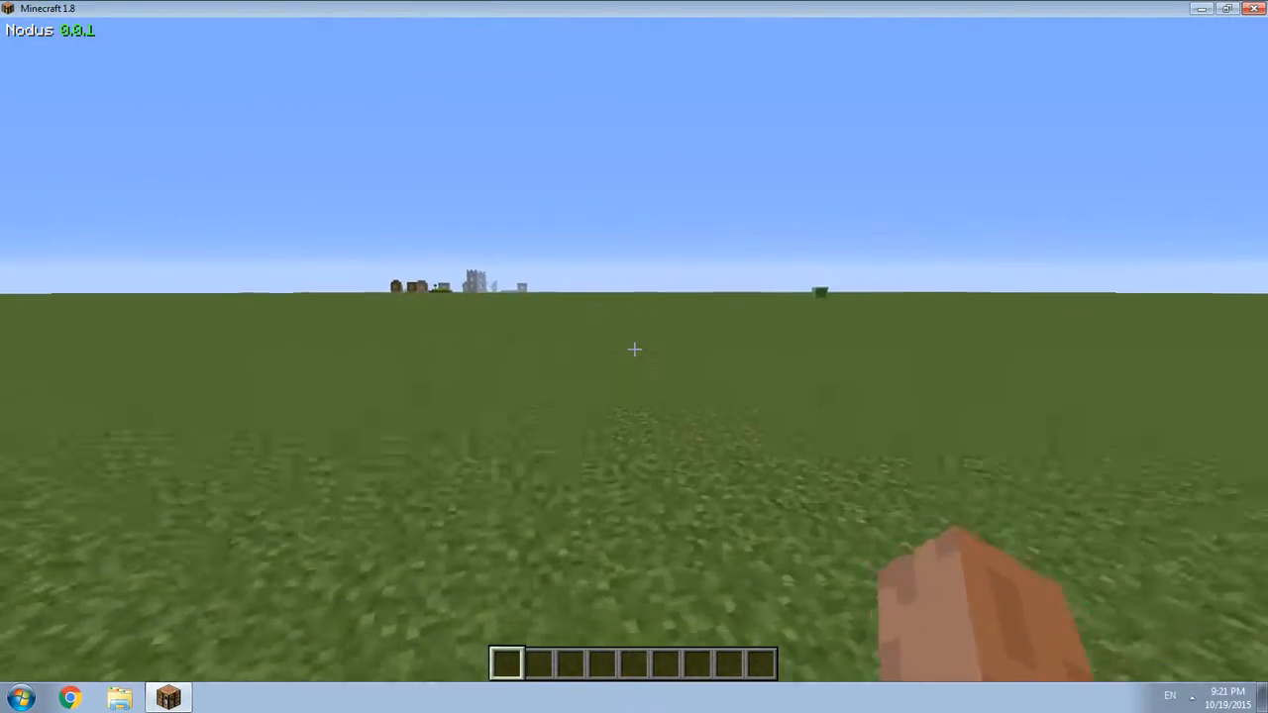
mouse_move(634, 356)
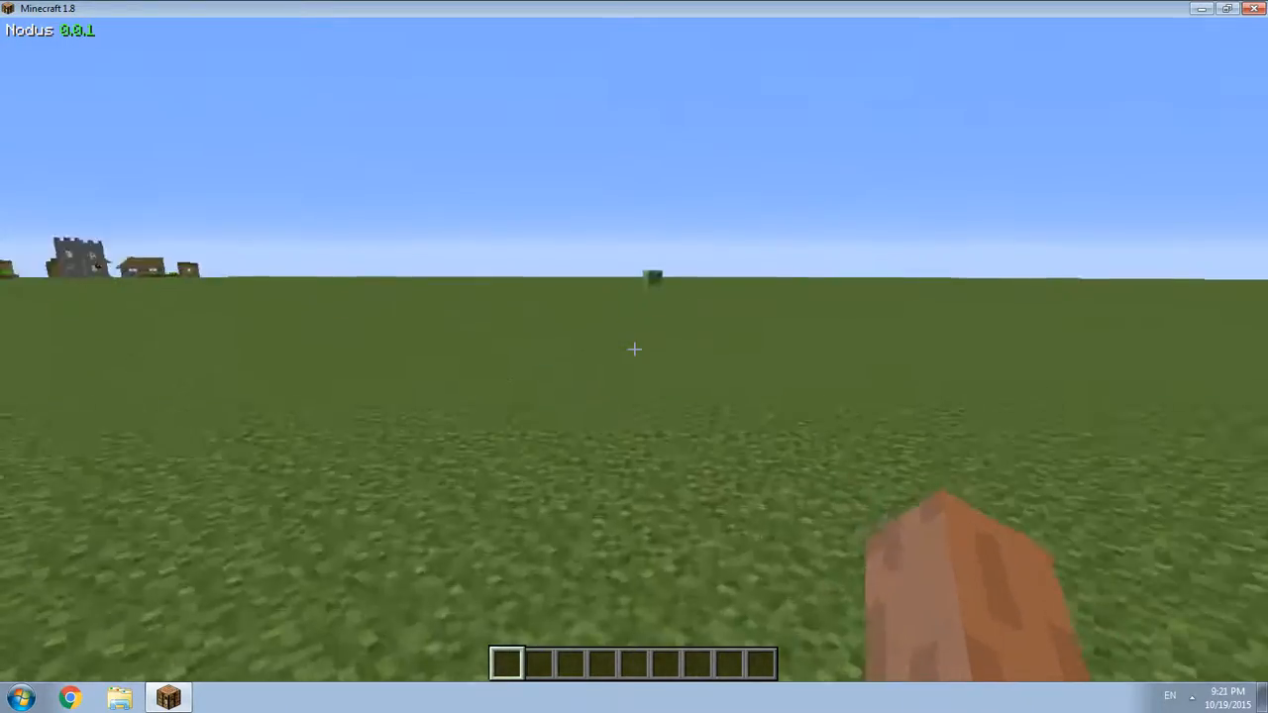
mouse_move(635, 349)
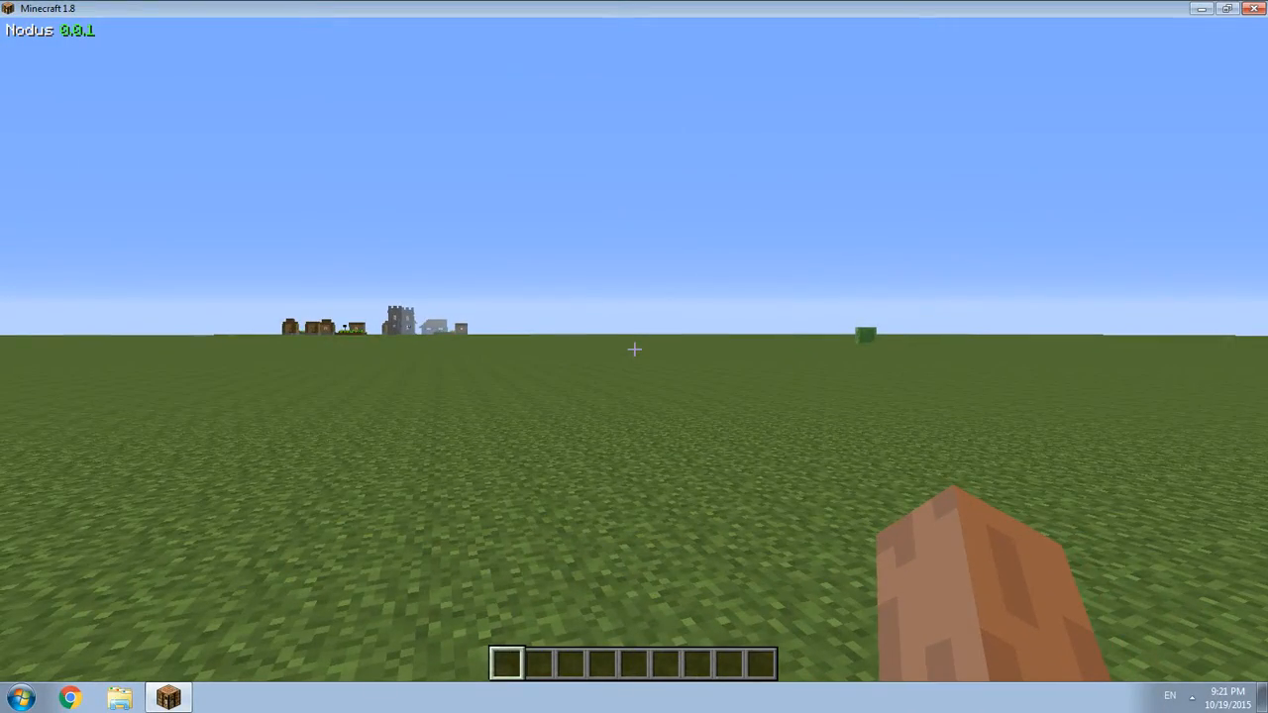